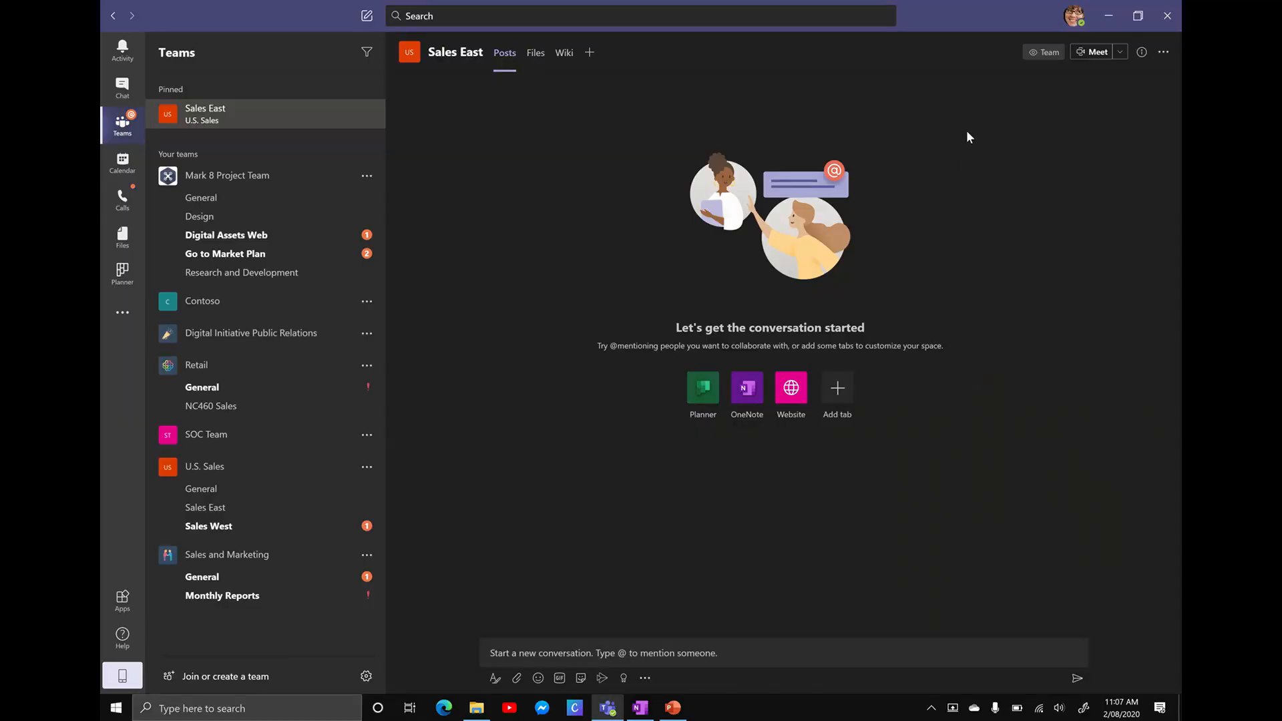
mouse_move(241, 261)
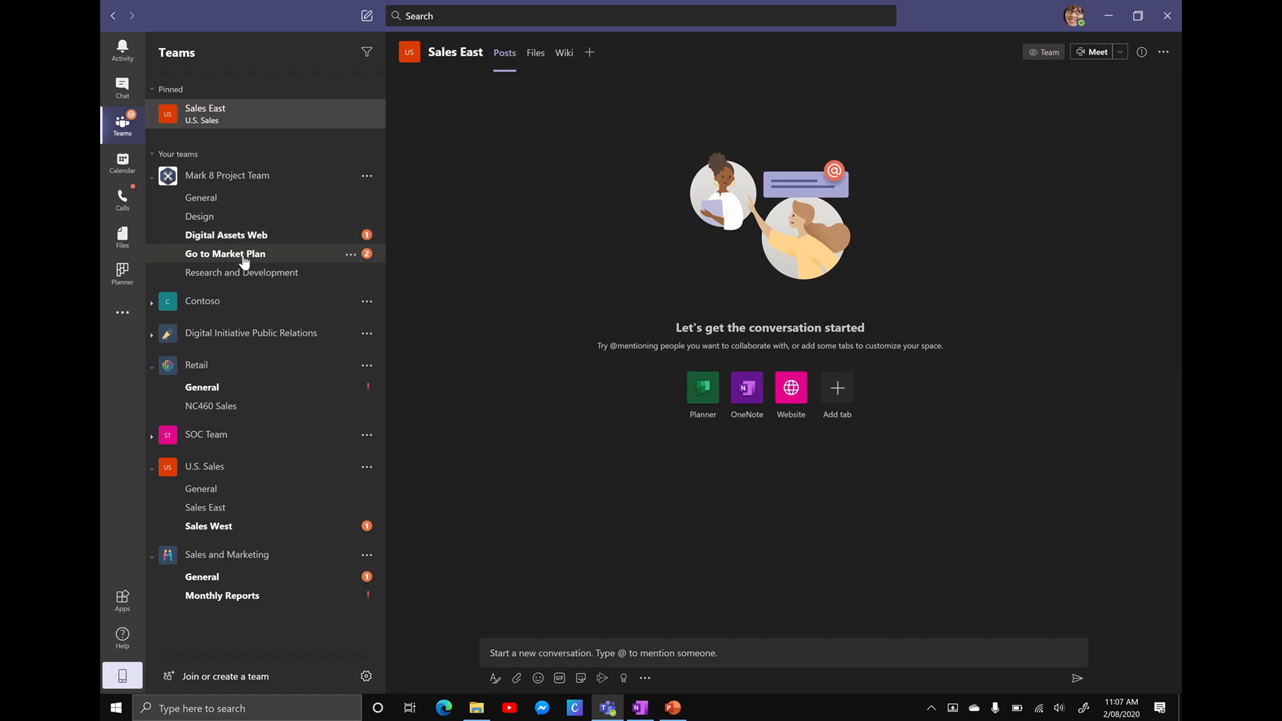
Open the Research and Development channel under the Mark 8 Project Team
left_click(242, 273)
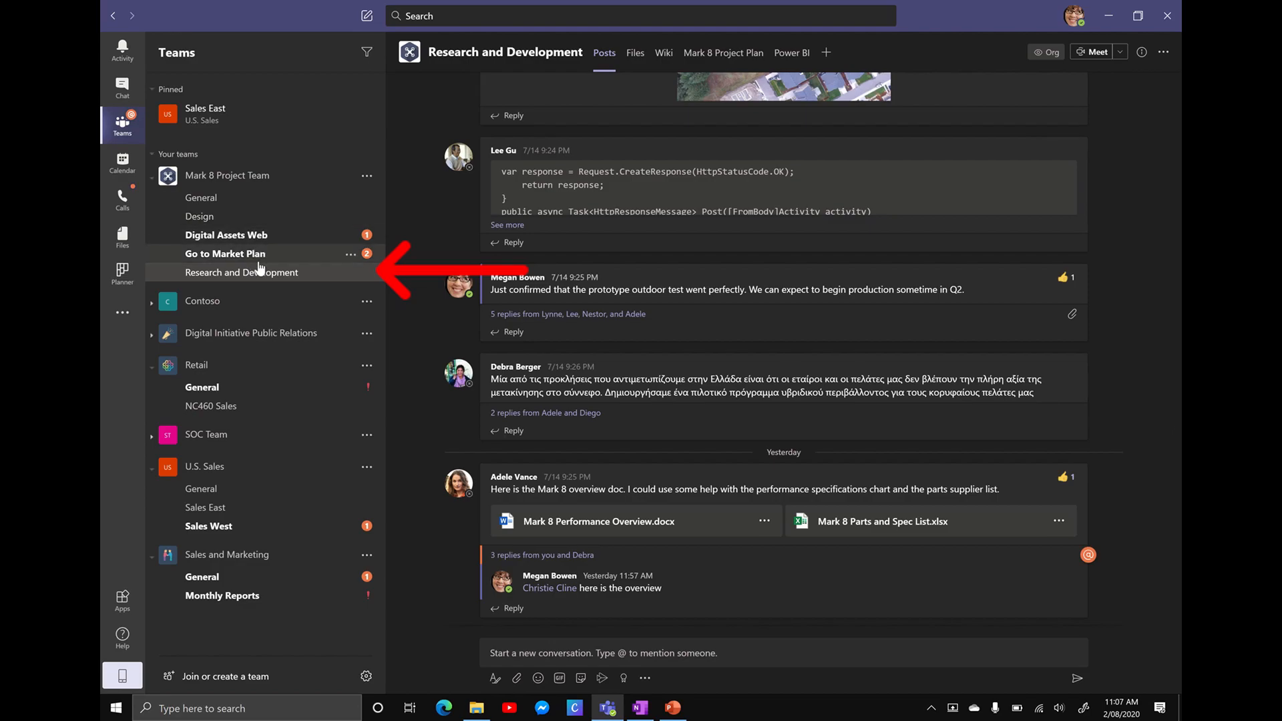
Show the Research and Development channel's Files list of folders and documents
left_click(635, 52)
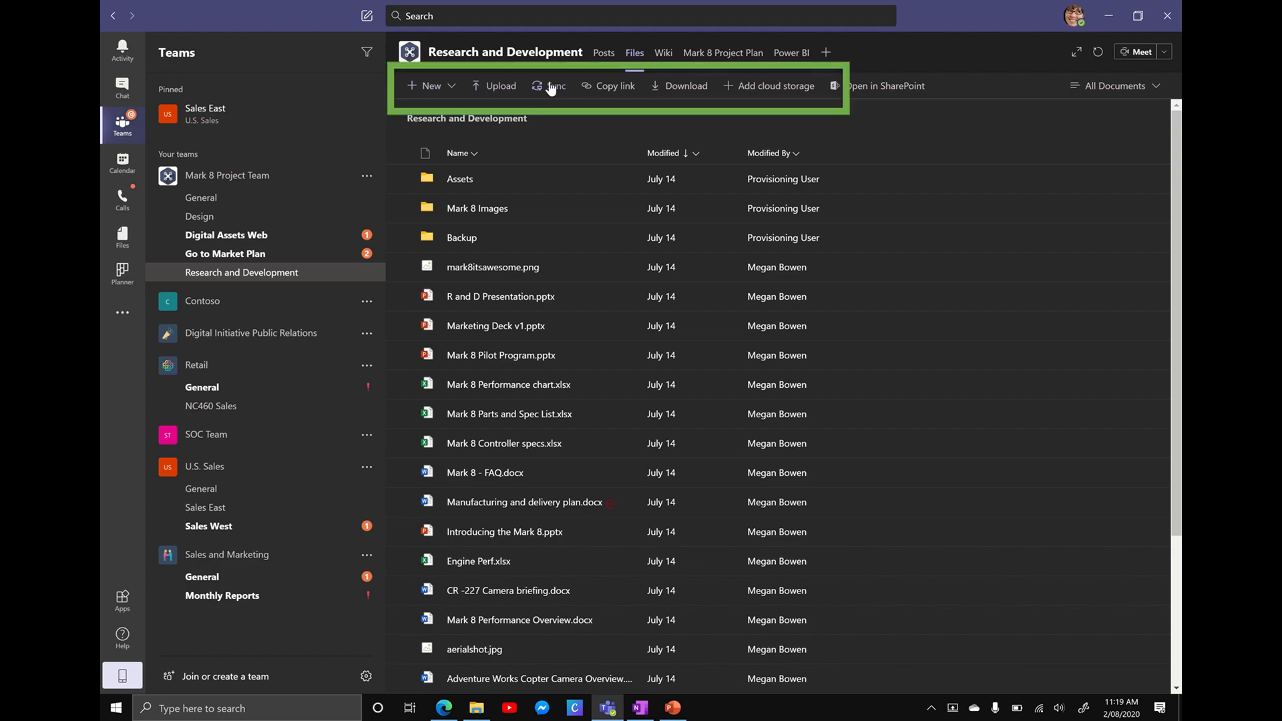
mouse_move(683, 92)
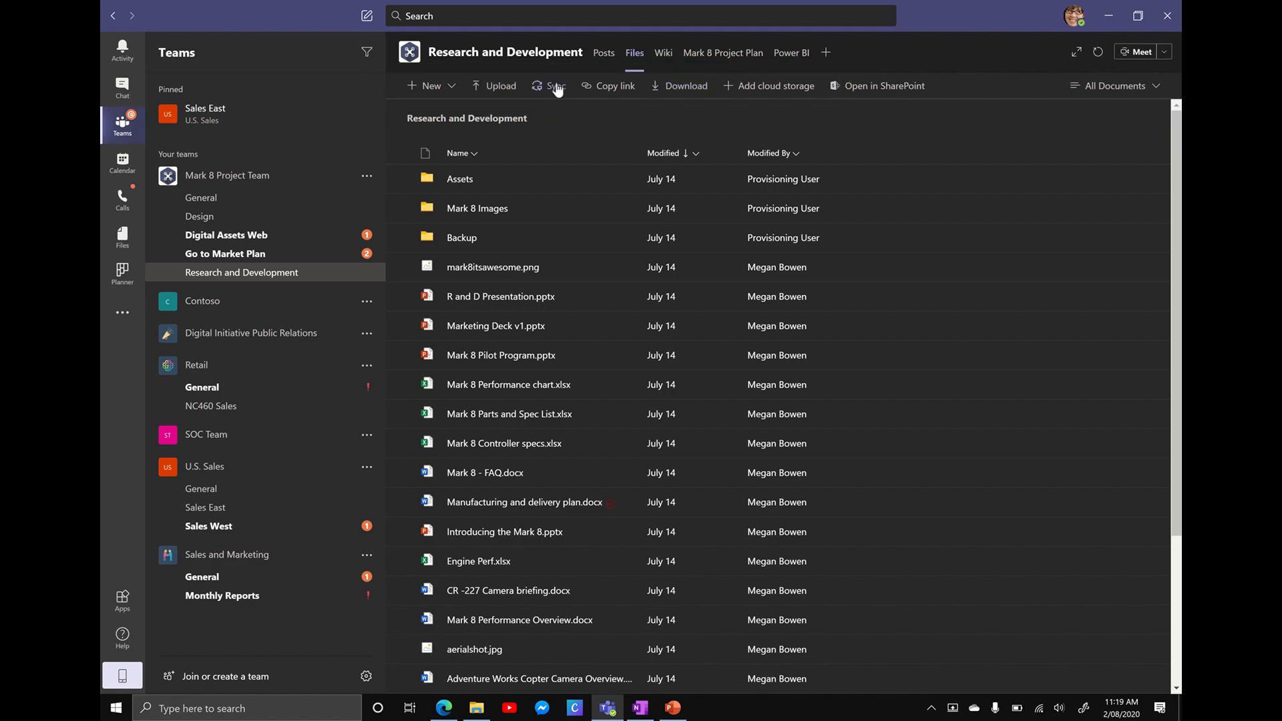
Start Sync on the channel files and advance OneDrive setup to the Files On Demand screen
left_click(549, 86)
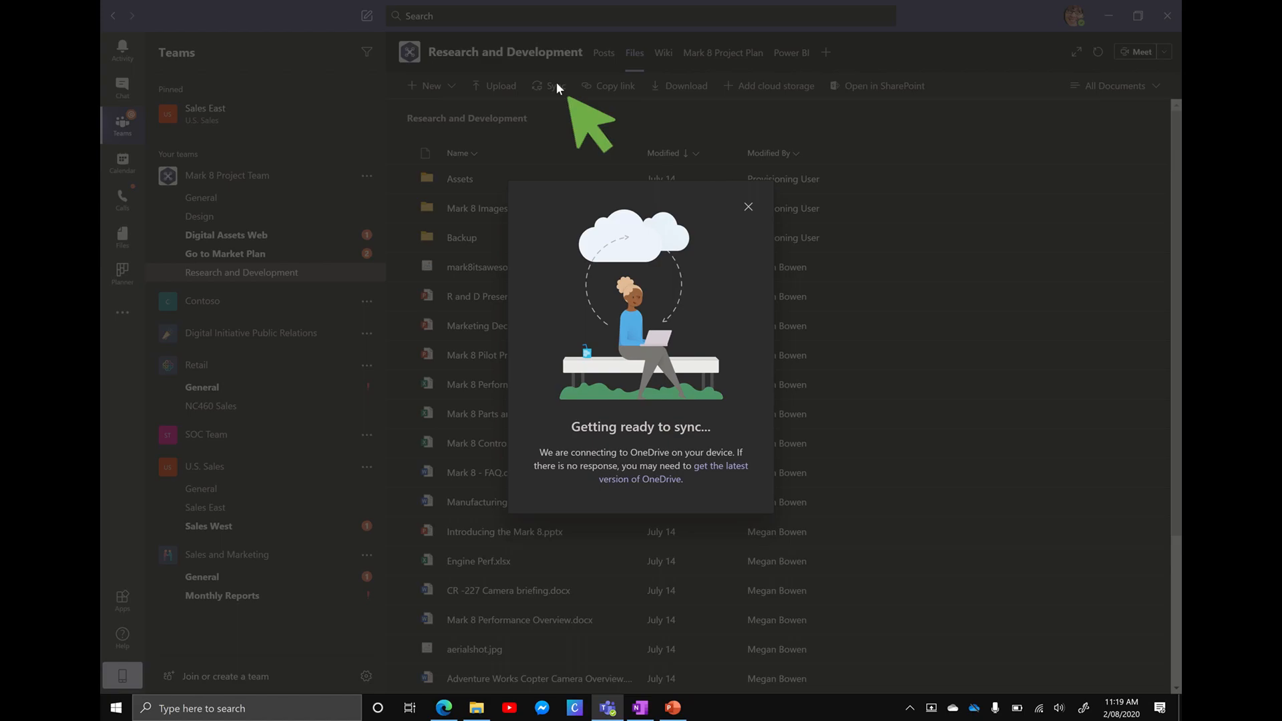
left_click(546, 86)
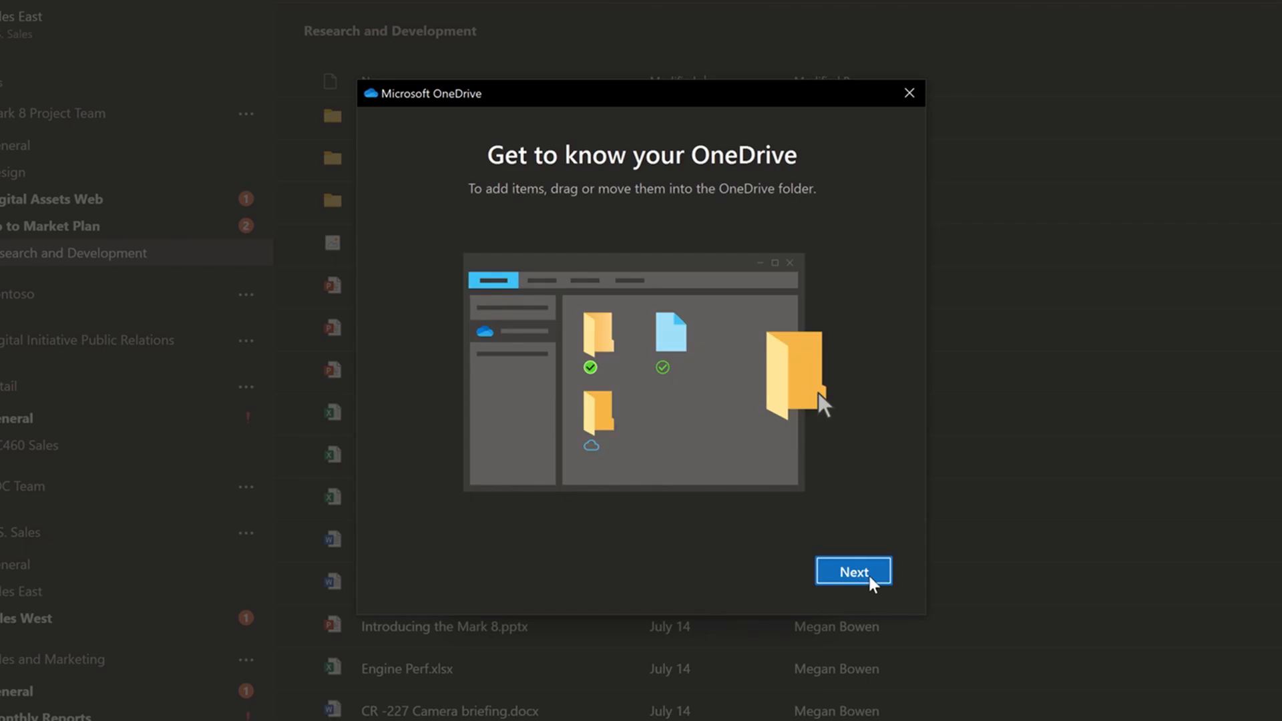
left_click(851, 570)
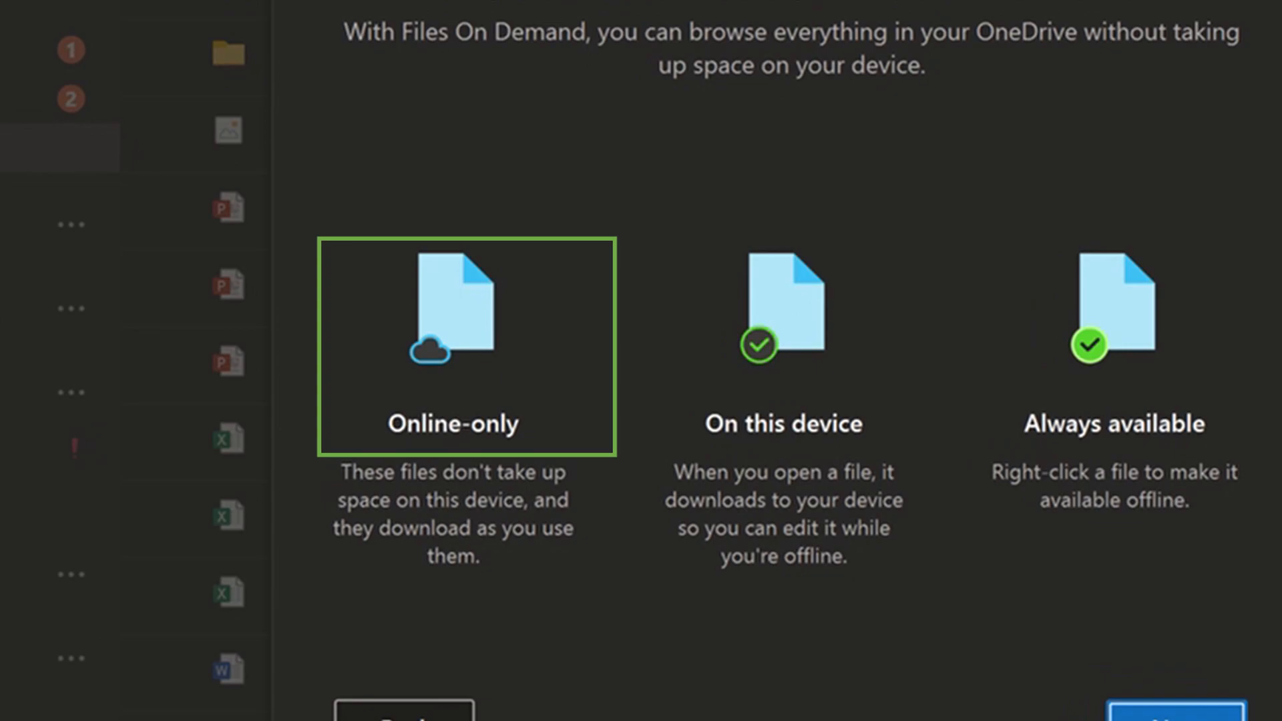